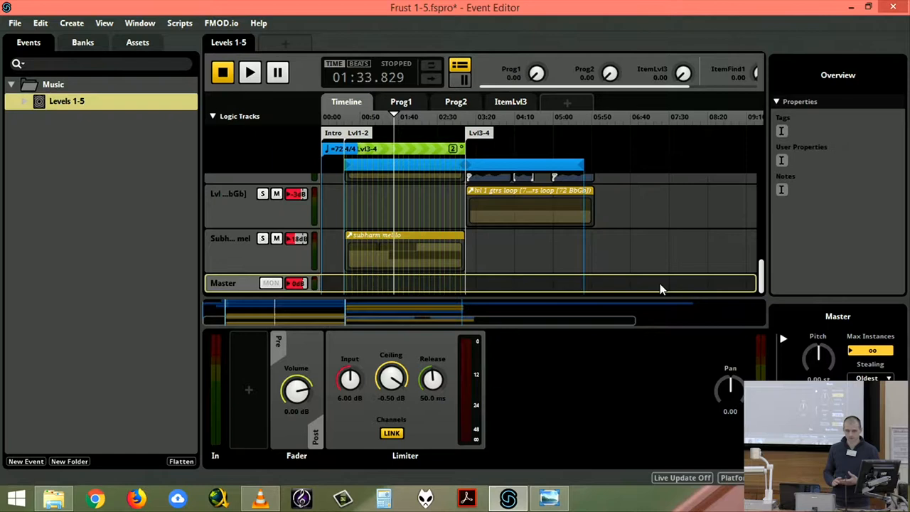
{"action": "mouse_move", "coordinate": [576, 254]}
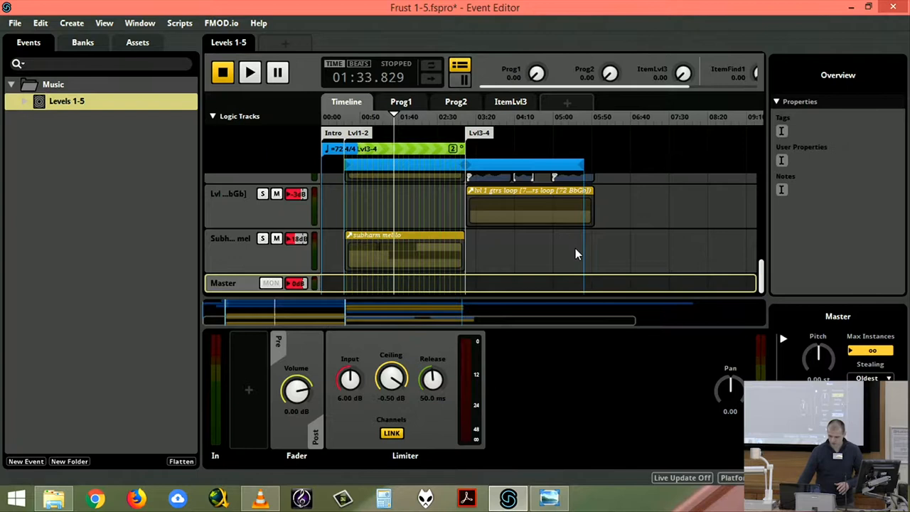
- Switch to the Futurust 1-15.mp4 gameplay video in VLC
{"action": "left_click", "coordinate": [259, 497]}
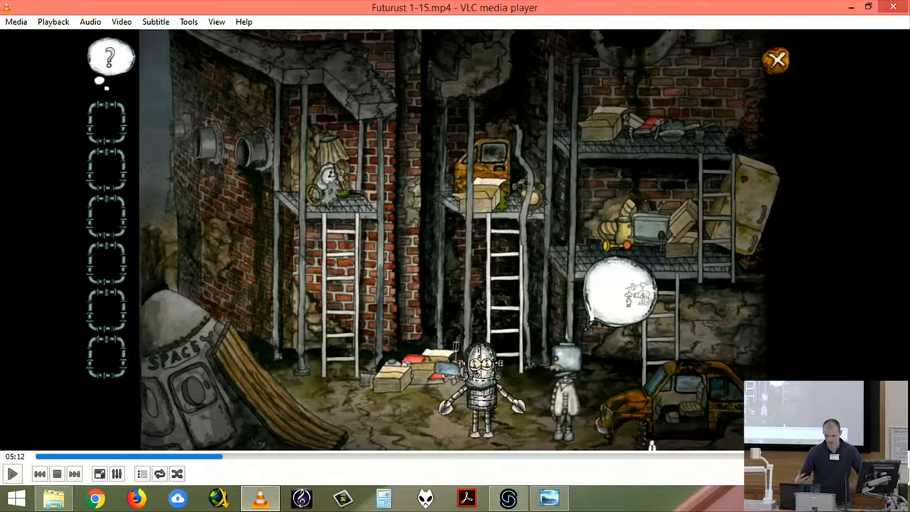
{"action": "mouse_move", "coordinate": [397, 155]}
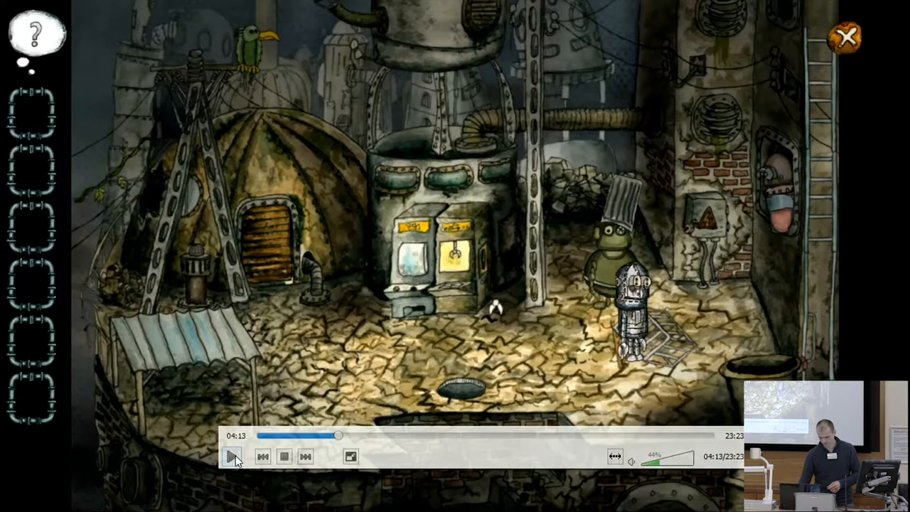
{"action": "left_click", "coordinate": [233, 456]}
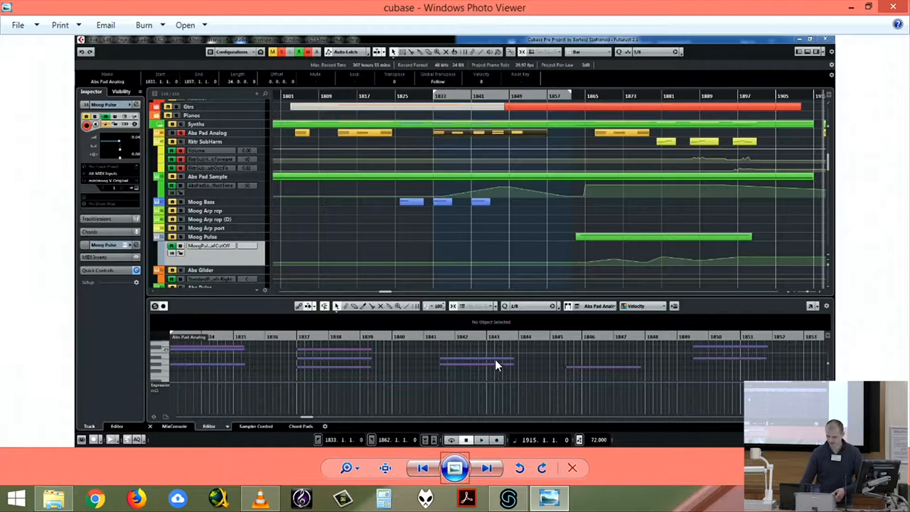
{"action": "mouse_move", "coordinate": [405, 245]}
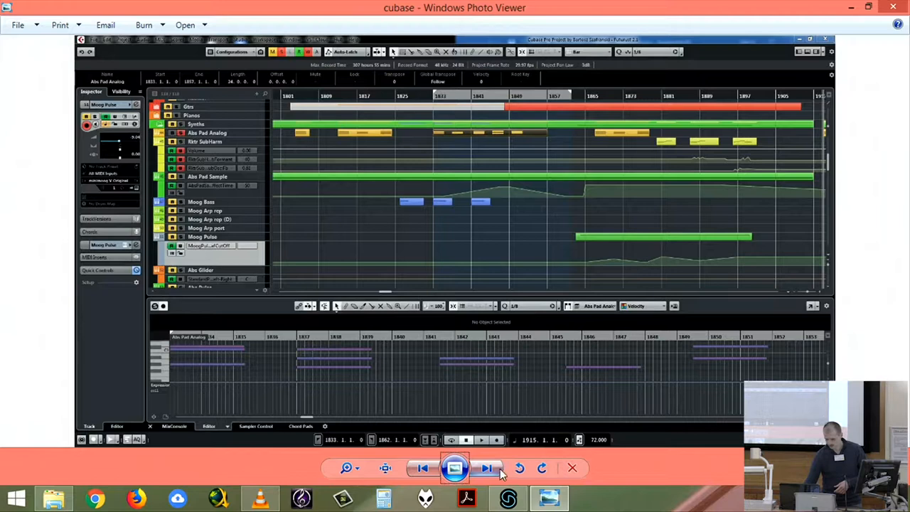
- Bring VLC back up and resume the Futurust 1-15 video near 5:21
{"action": "left_click", "coordinate": [487, 467]}
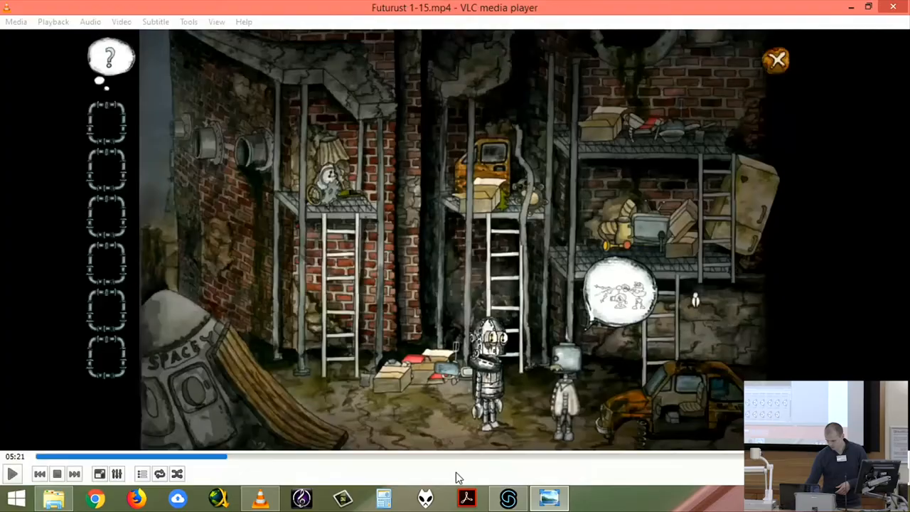
{"action": "left_click", "coordinate": [549, 498]}
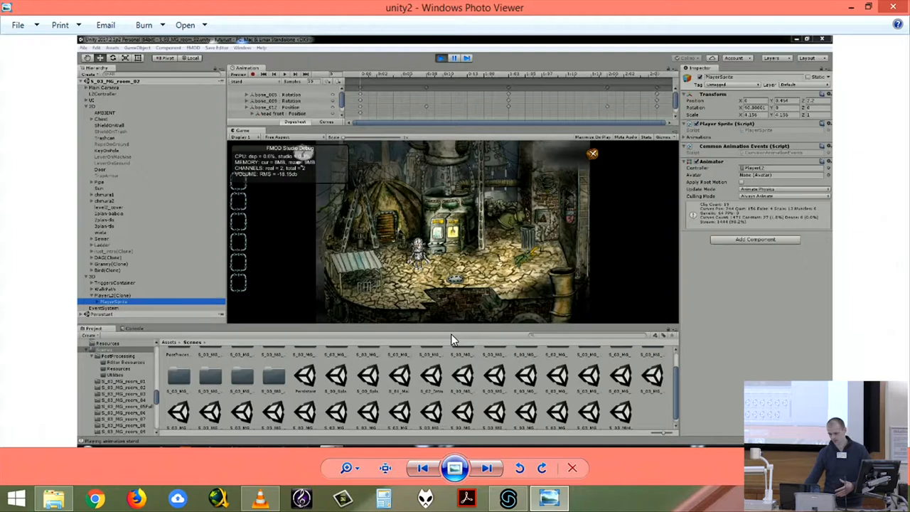
{"action": "mouse_move", "coordinate": [451, 220]}
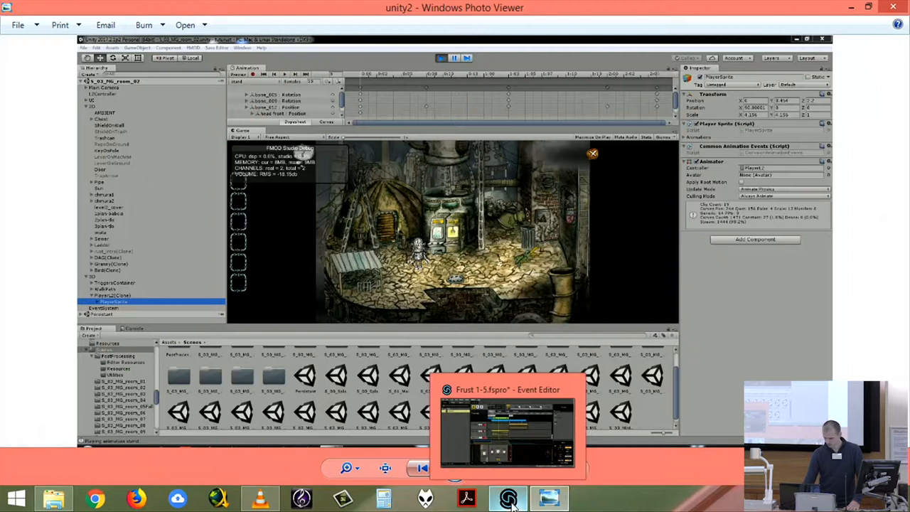
- Return to FMOD Studio showing the Levels 1-5 event timeline
{"action": "left_click", "coordinate": [507, 498]}
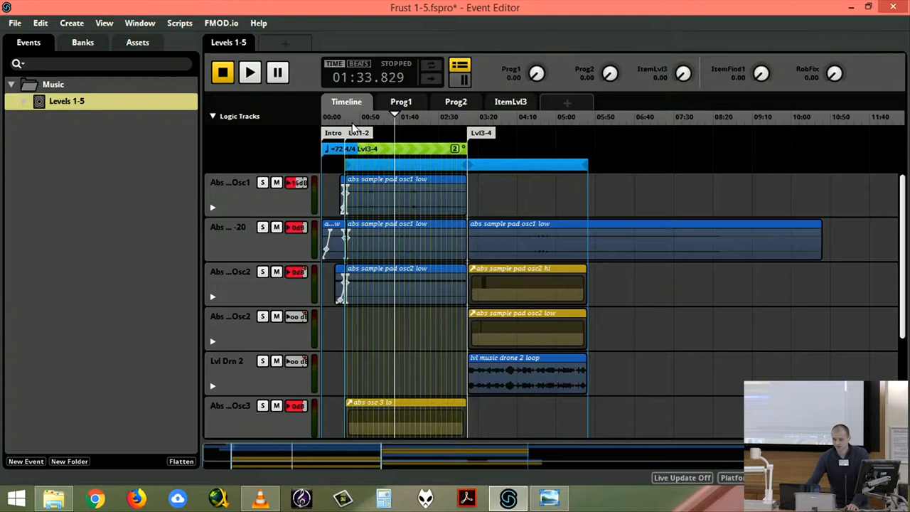
{"action": "mouse_move", "coordinate": [722, 158]}
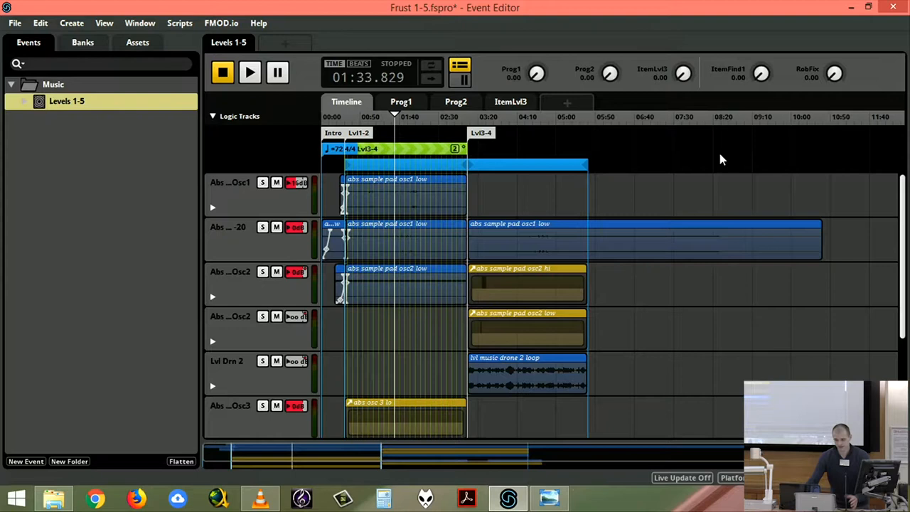
{"action": "mouse_move", "coordinate": [707, 162]}
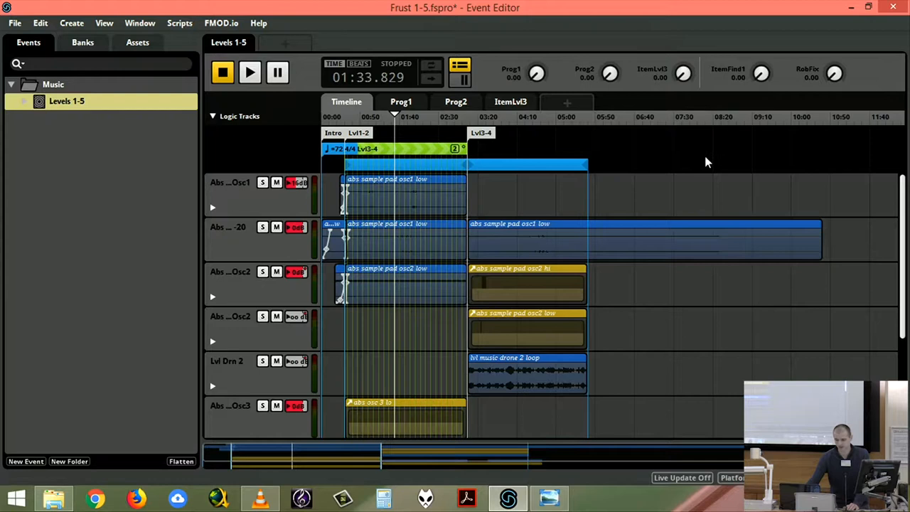
{"action": "mouse_move", "coordinate": [635, 189]}
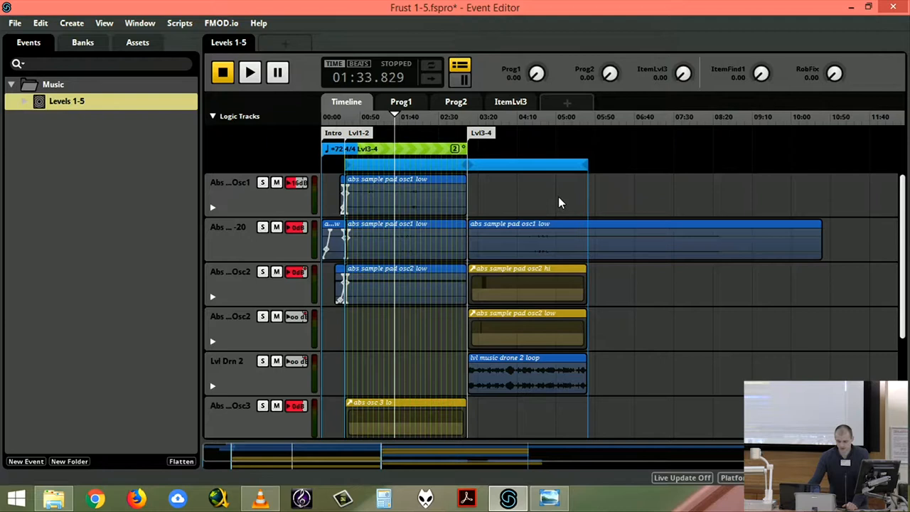
- Browse the Assets list and select abs sample pad osc1 low.wav to view its details
{"action": "left_click", "coordinate": [137, 41]}
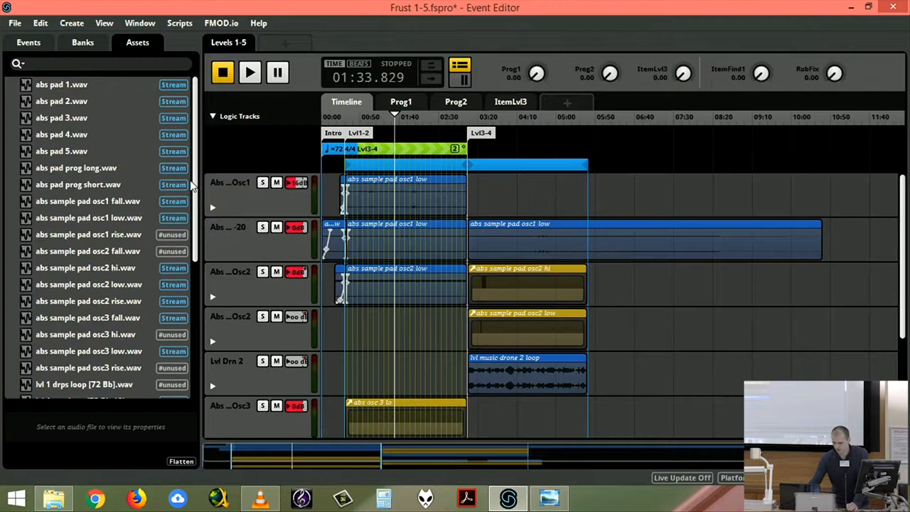
{"action": "scroll", "scroll_direction": "down", "scroll_amount": 3}
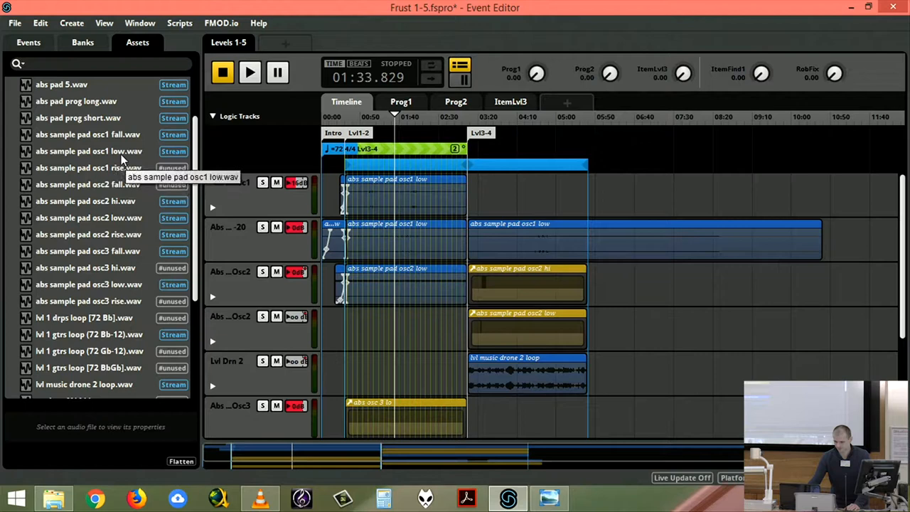
{"action": "left_click", "coordinate": [89, 151]}
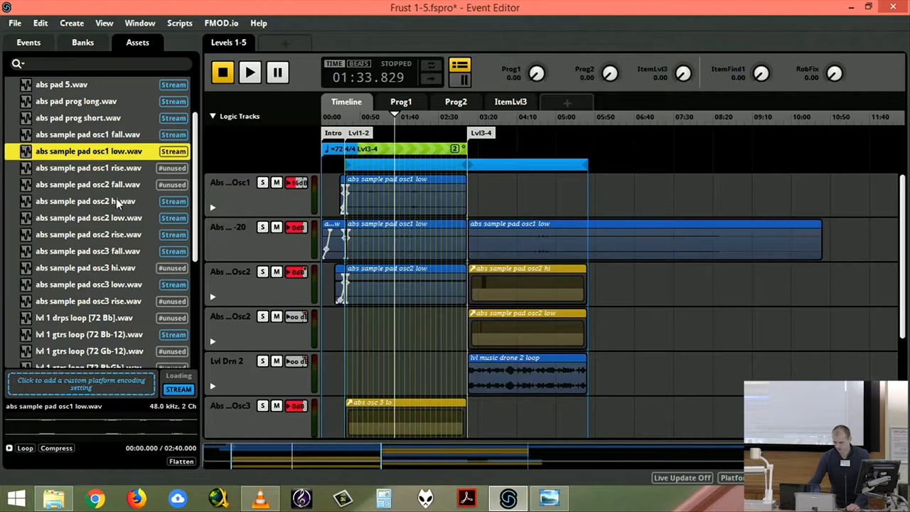
- Select abs sample pad osc2 low.wav to show its 2:40 details
{"action": "left_click", "coordinate": [89, 218]}
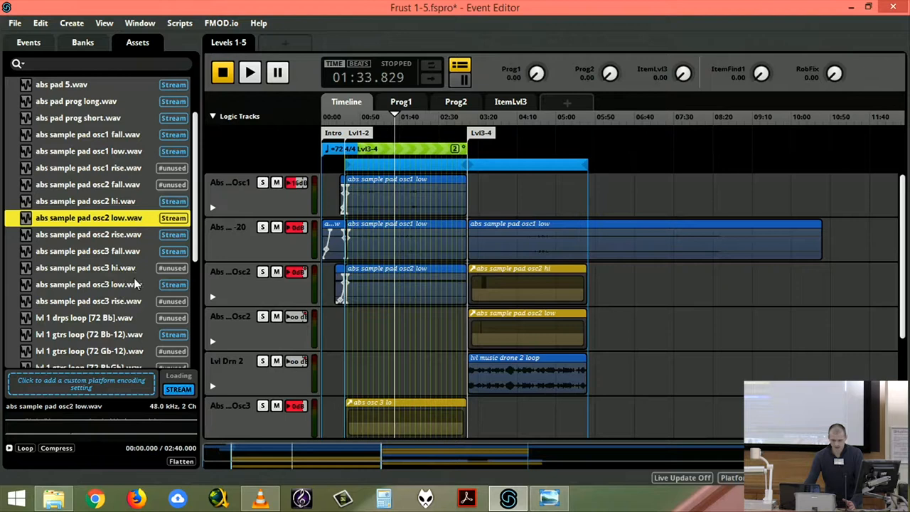
{"action": "mouse_move", "coordinate": [128, 291]}
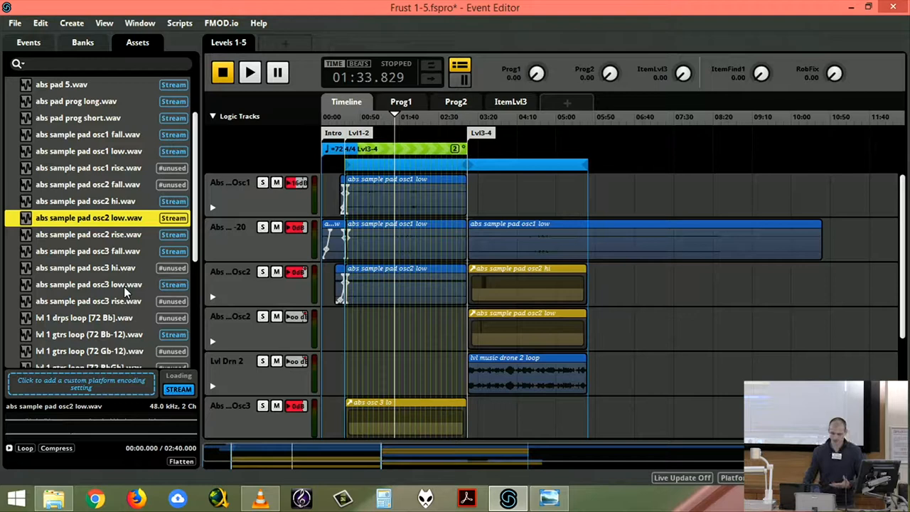
{"action": "mouse_move", "coordinate": [114, 269]}
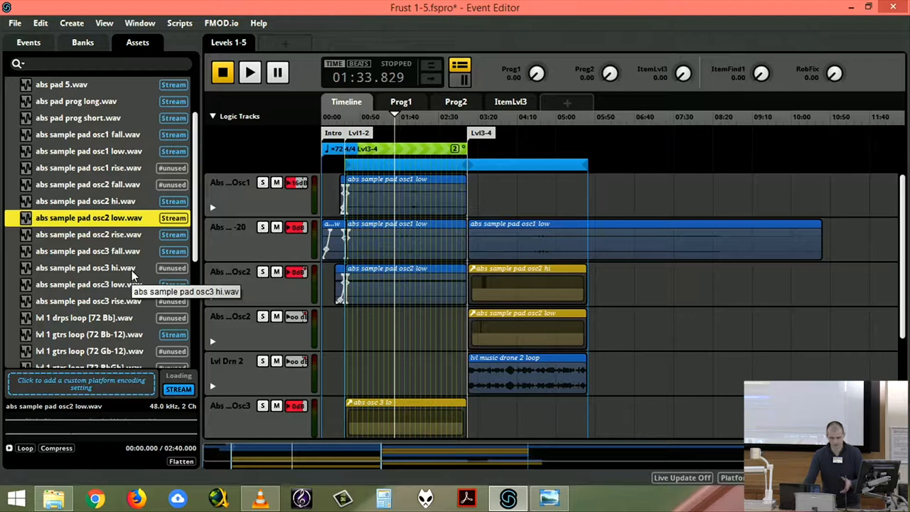
{"action": "mouse_move", "coordinate": [111, 294]}
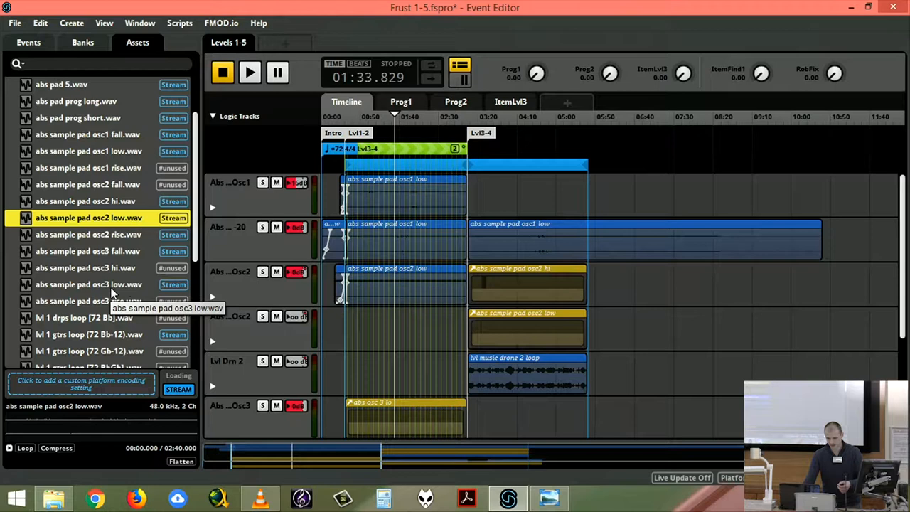
- Select abs pad 1.wav to show its 26-second file details
{"action": "left_click", "coordinate": [89, 285]}
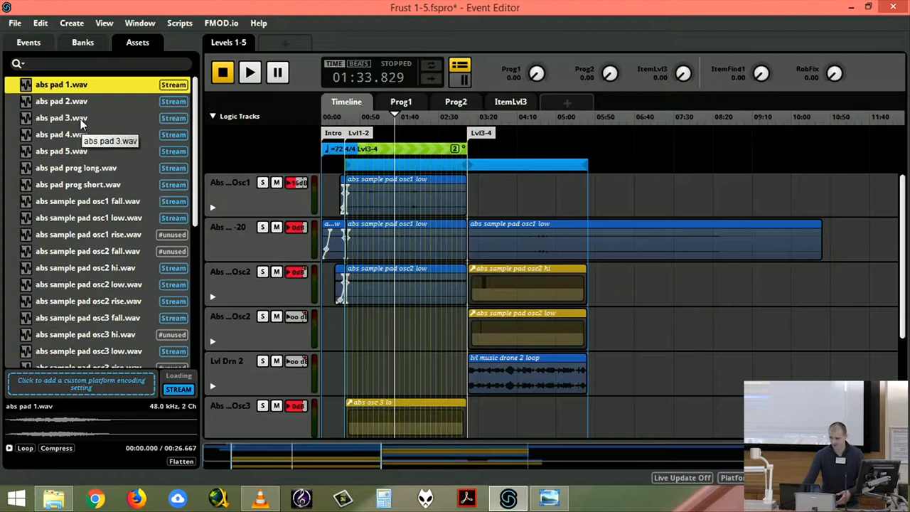
- Preview abs pad 2.wav, then select abs pad prog long.wav (1:36)
{"action": "left_click", "coordinate": [62, 101]}
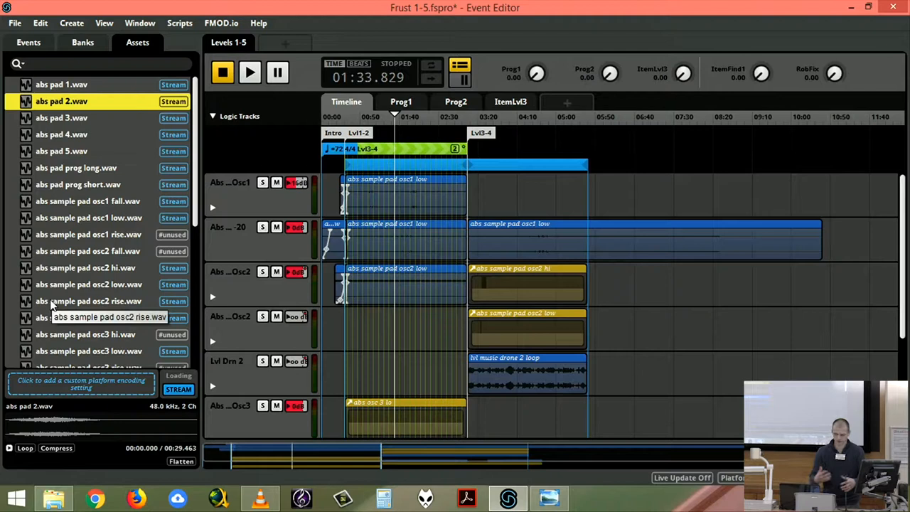
{"action": "mouse_move", "coordinate": [10, 465]}
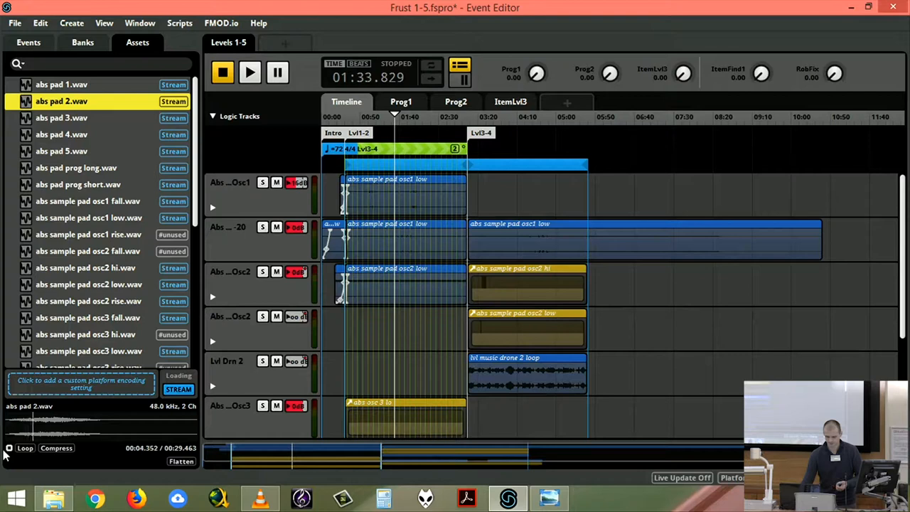
{"action": "left_click", "coordinate": [76, 168]}
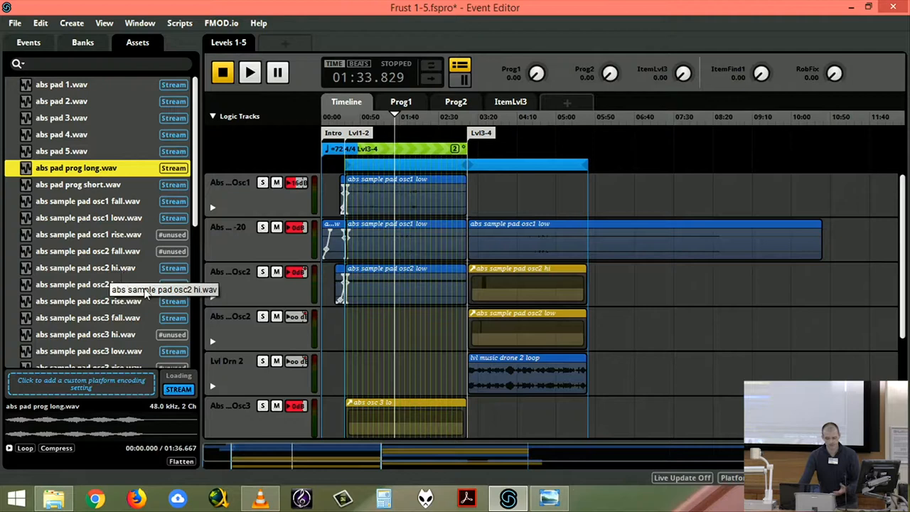
{"action": "mouse_move", "coordinate": [318, 302]}
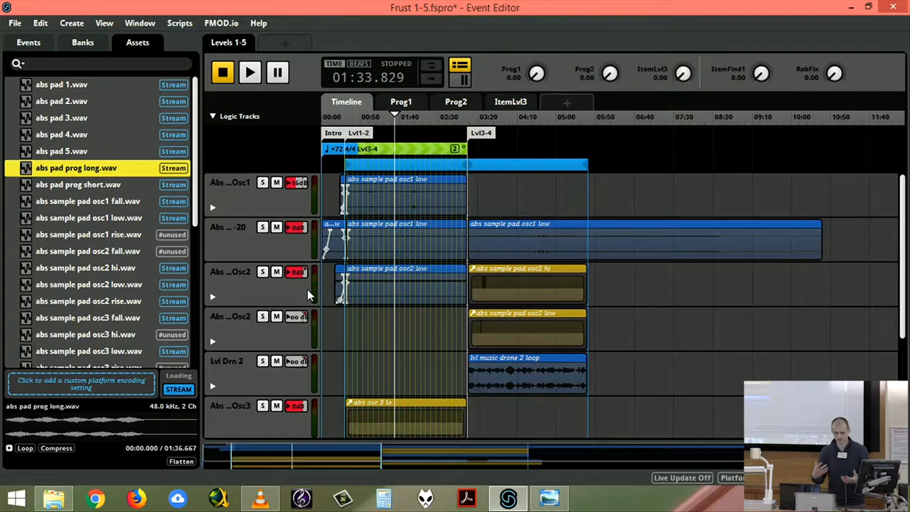
{"action": "mouse_move", "coordinate": [375, 267]}
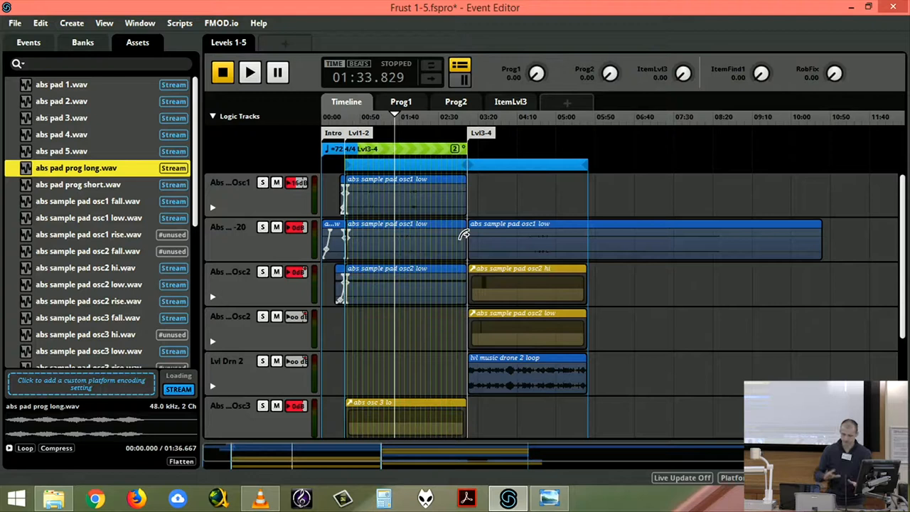
{"action": "mouse_move", "coordinate": [409, 151]}
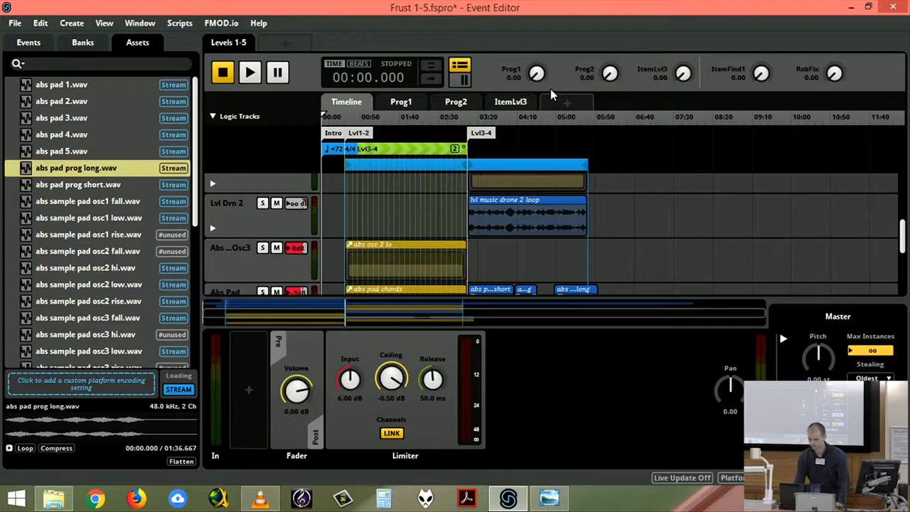
{"action": "left_click", "coordinate": [250, 72]}
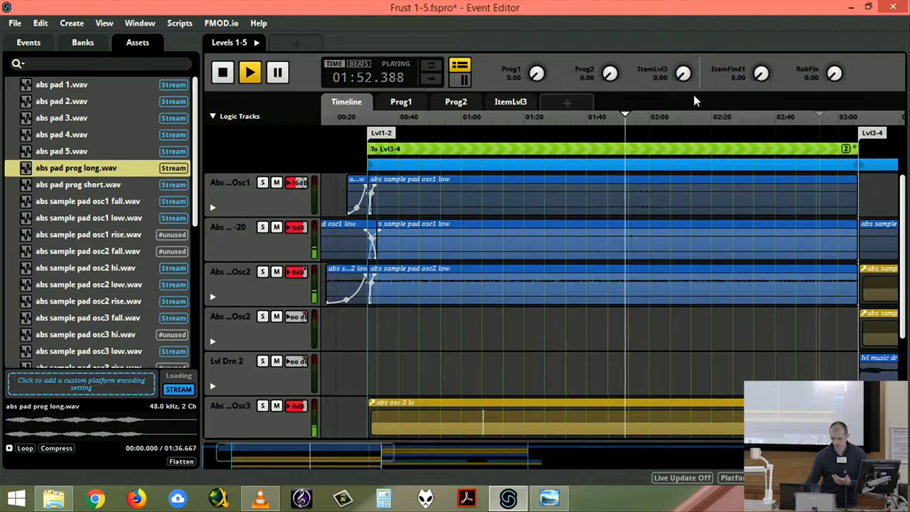
{"action": "scroll", "scroll_direction": "down", "scroll_amount": 3}
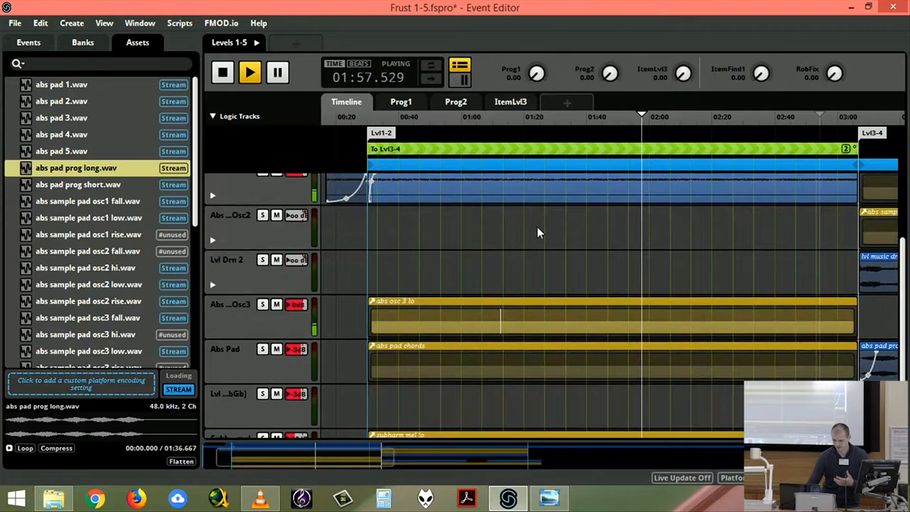
{"action": "scroll", "scroll_direction": "down", "scroll_amount": 3}
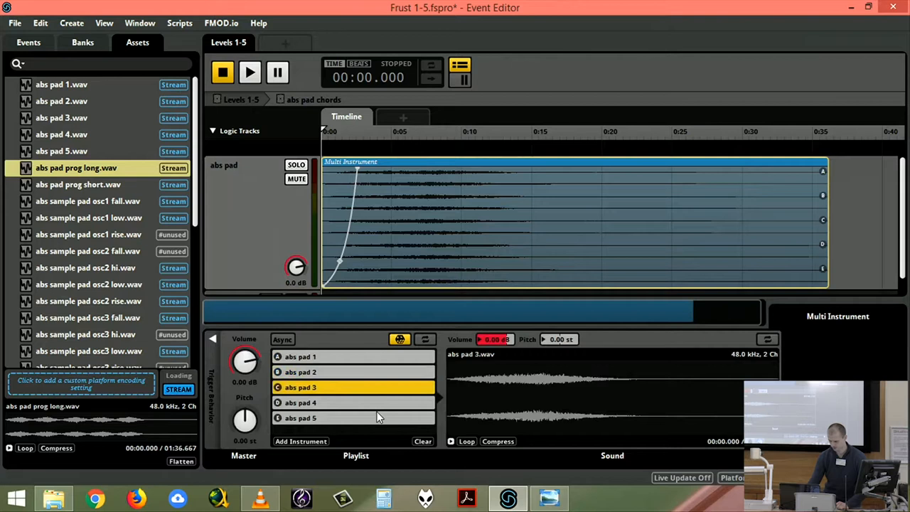
{"action": "left_click", "coordinate": [300, 402]}
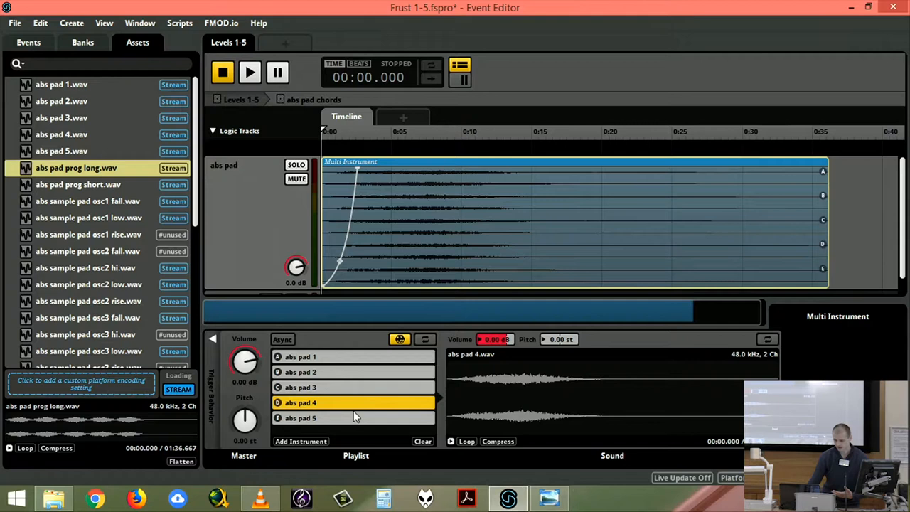
{"action": "left_click", "coordinate": [300, 417]}
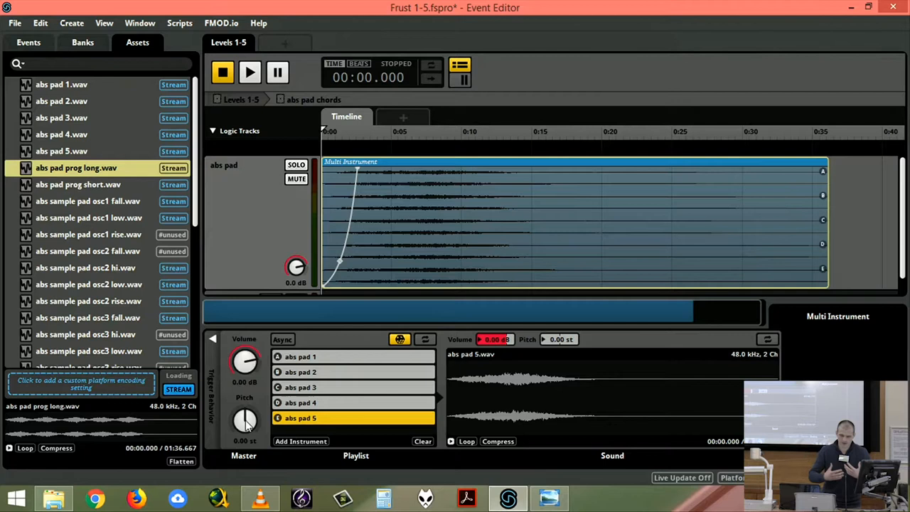
{"action": "mouse_move", "coordinate": [294, 403]}
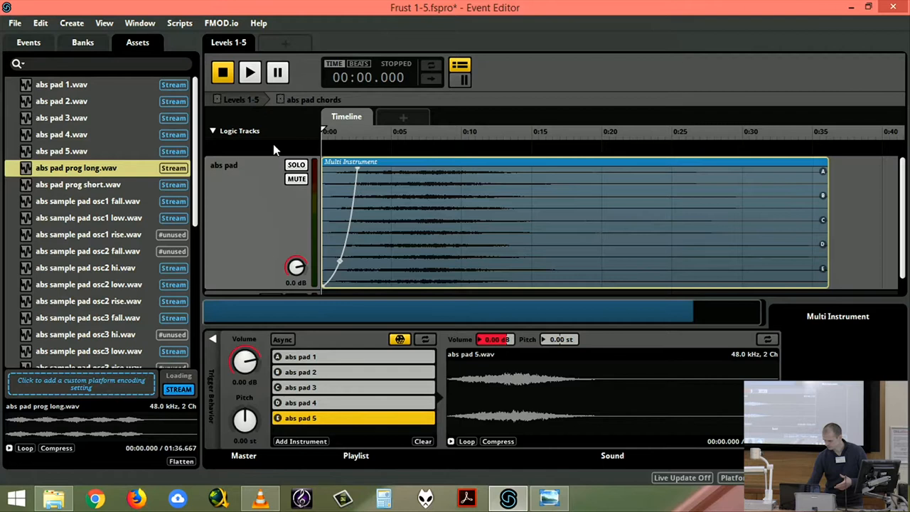
- Go back to the parent Levels 1-5 event via its breadcrumb
{"action": "left_click", "coordinate": [250, 72]}
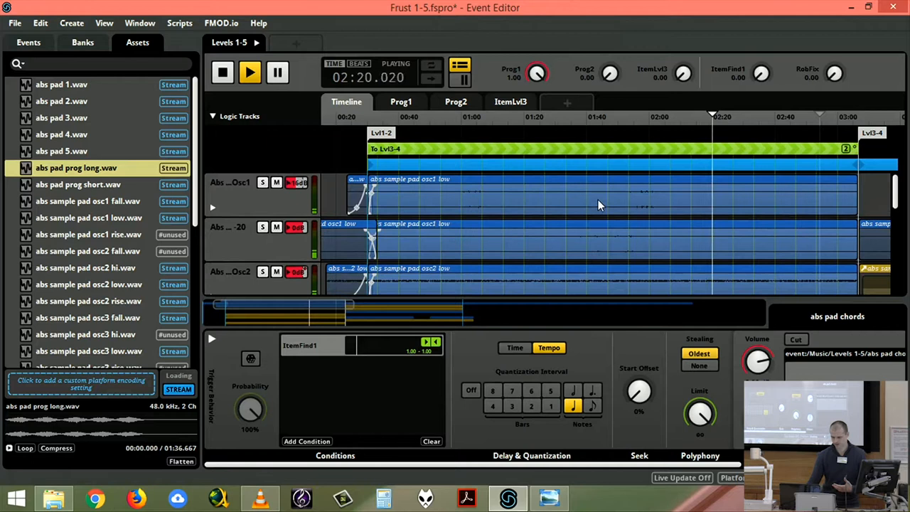
{"action": "left_click", "coordinate": [242, 192]}
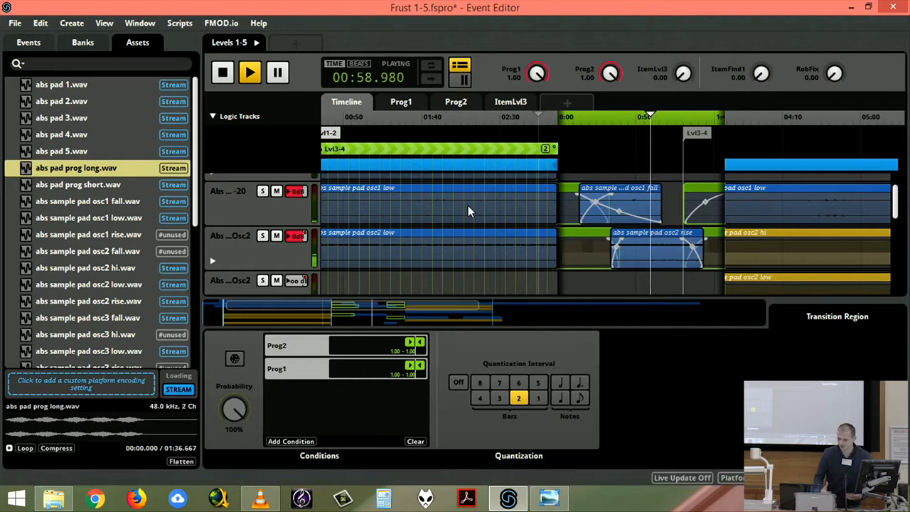
{"action": "mouse_move", "coordinate": [470, 259]}
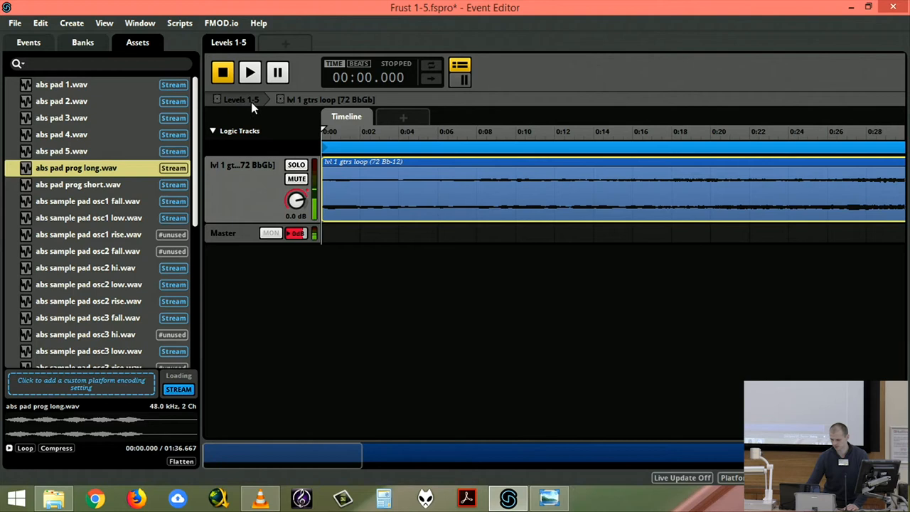
- Leave the lvl 1 gtrs loop event for the parent Levels 1-5 event
{"action": "left_click", "coordinate": [250, 72]}
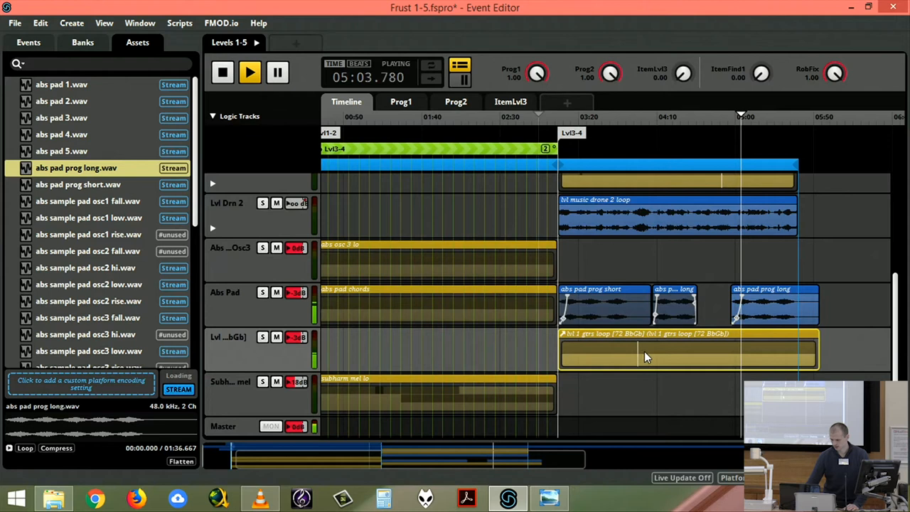